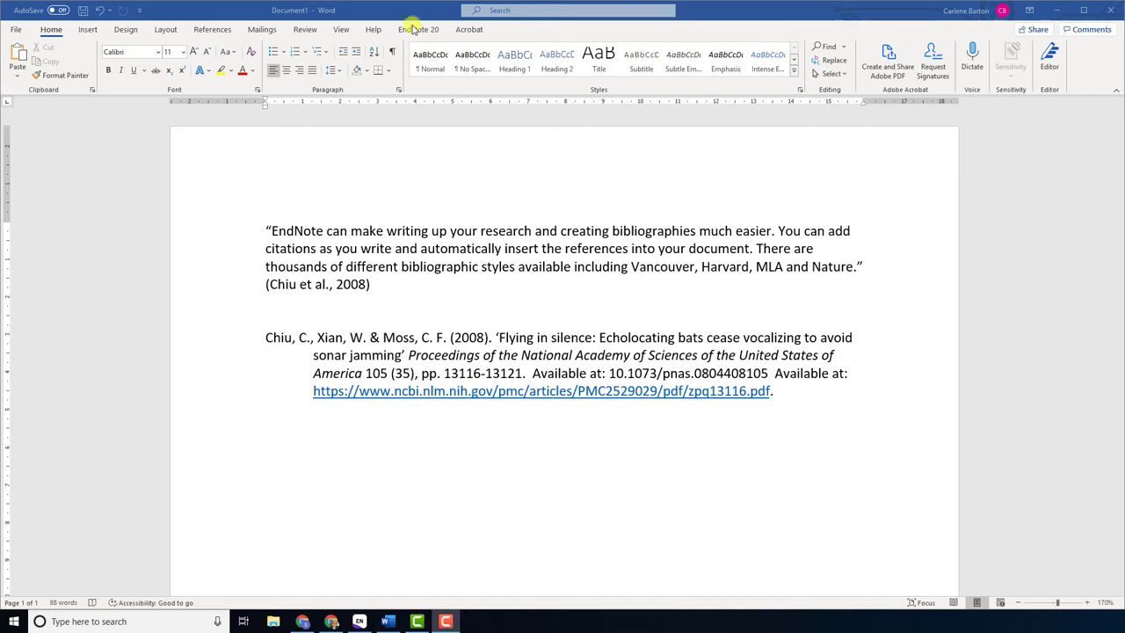
# Show the EndNote 20 ribbon and list the bibliography styles, currently Harvard_Manchester_V2 Copy
pyautogui.click(418, 29)
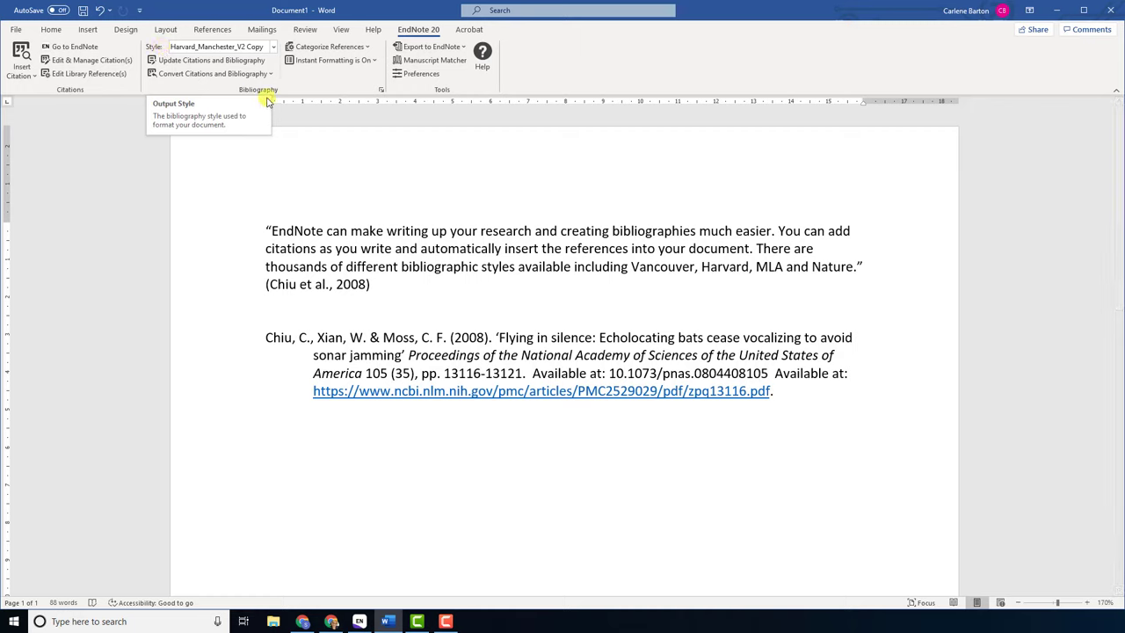
pyautogui.click(272, 46)
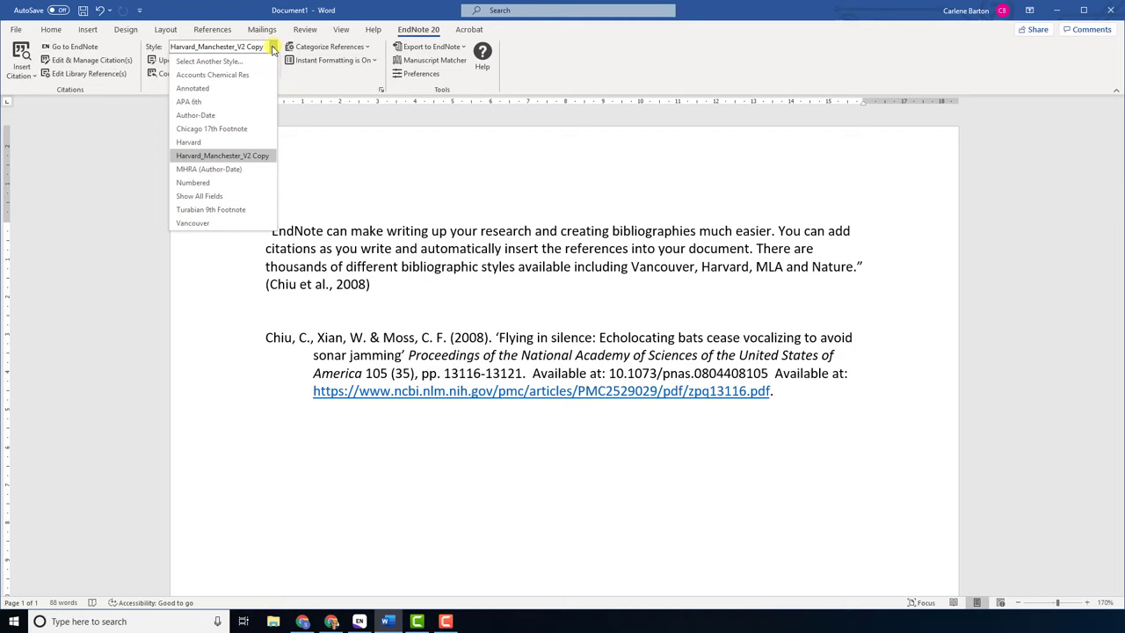
pyautogui.moveTo(188, 143)
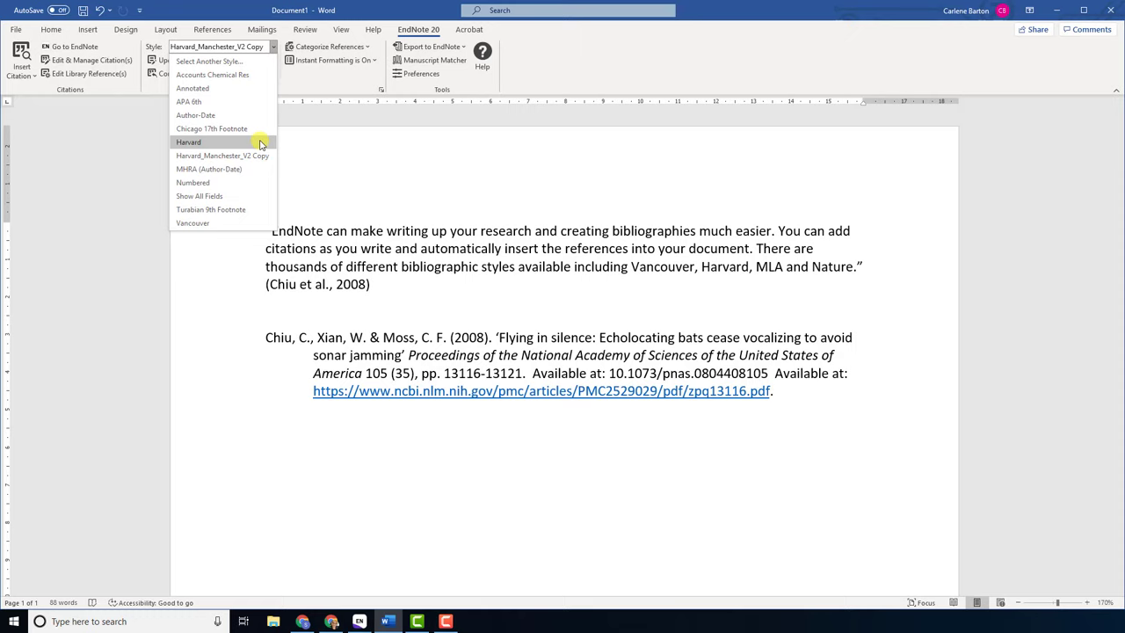
# Apply the Harvard style, giving uppercase author surnames and no web links
pyautogui.click(188, 141)
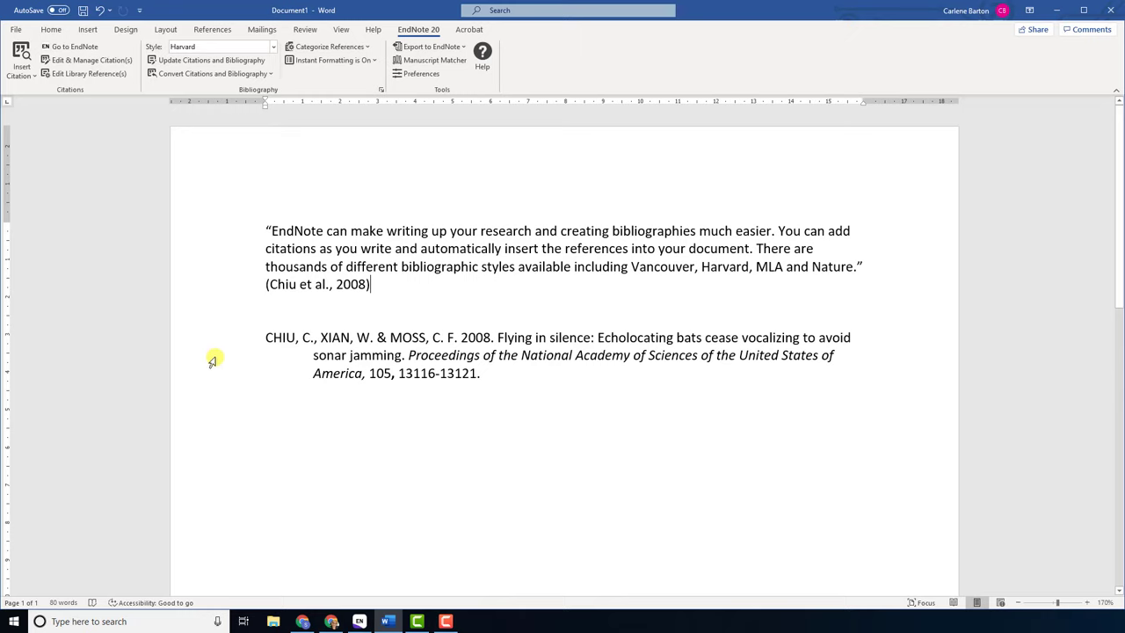
pyautogui.moveTo(223, 364)
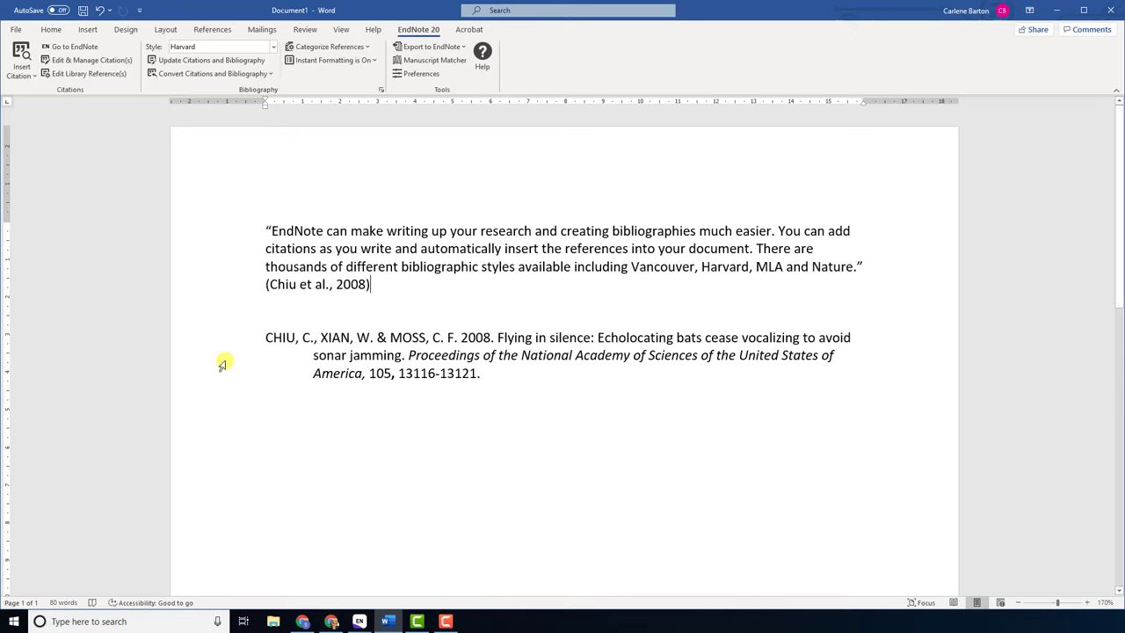
pyautogui.moveTo(254, 361)
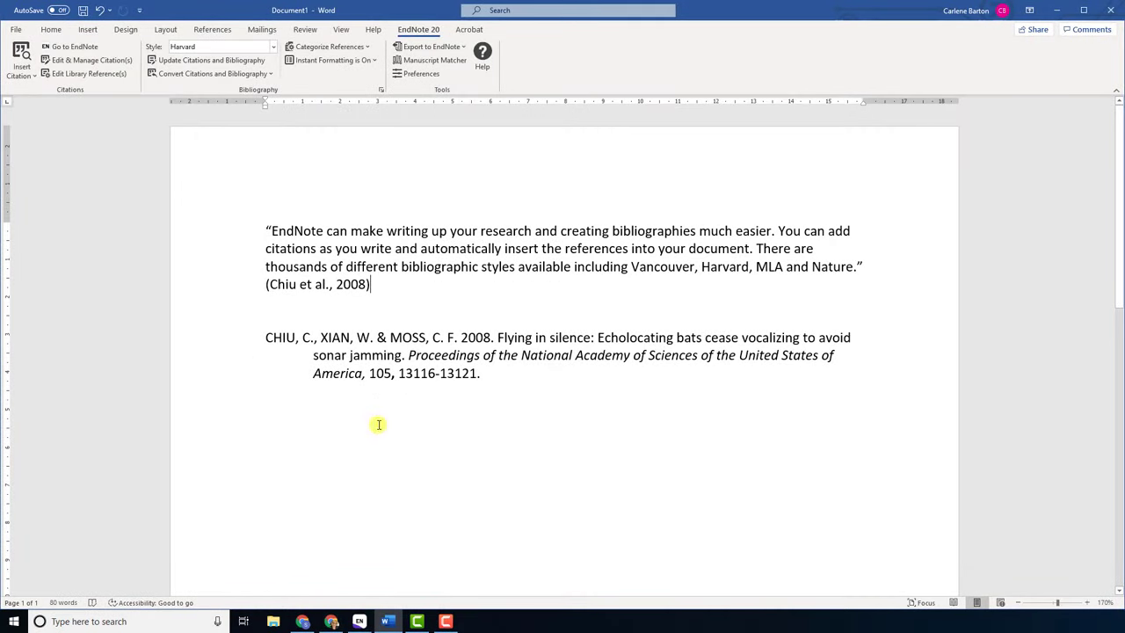
# Bring up the EndNote 20 library of 96 references and its Tools menu
pyautogui.click(360, 621)
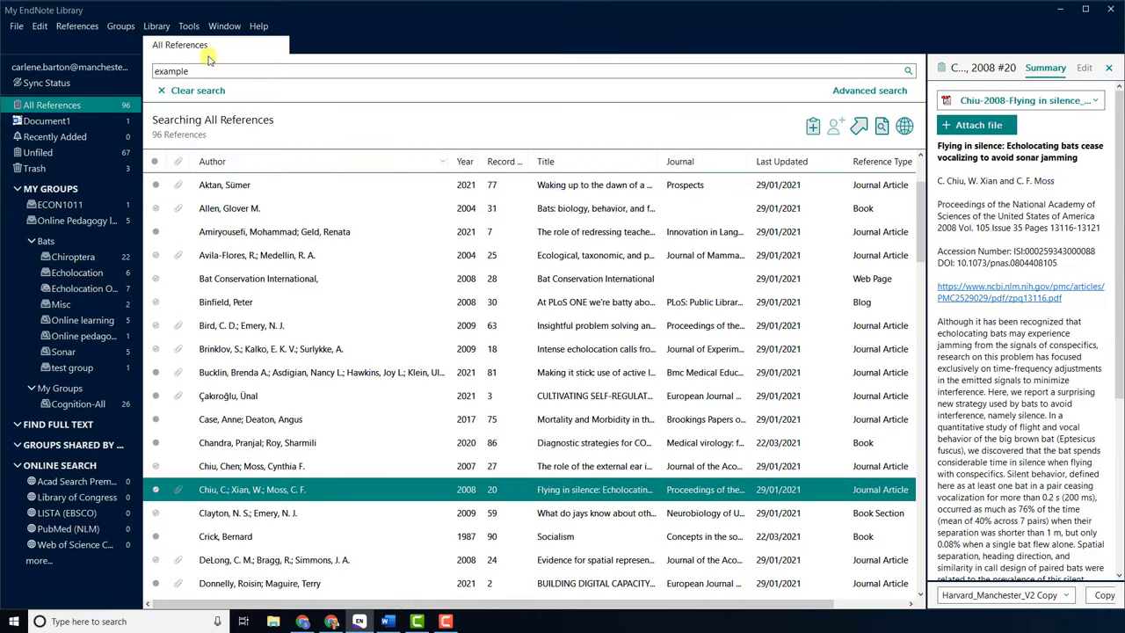
pyautogui.click(188, 26)
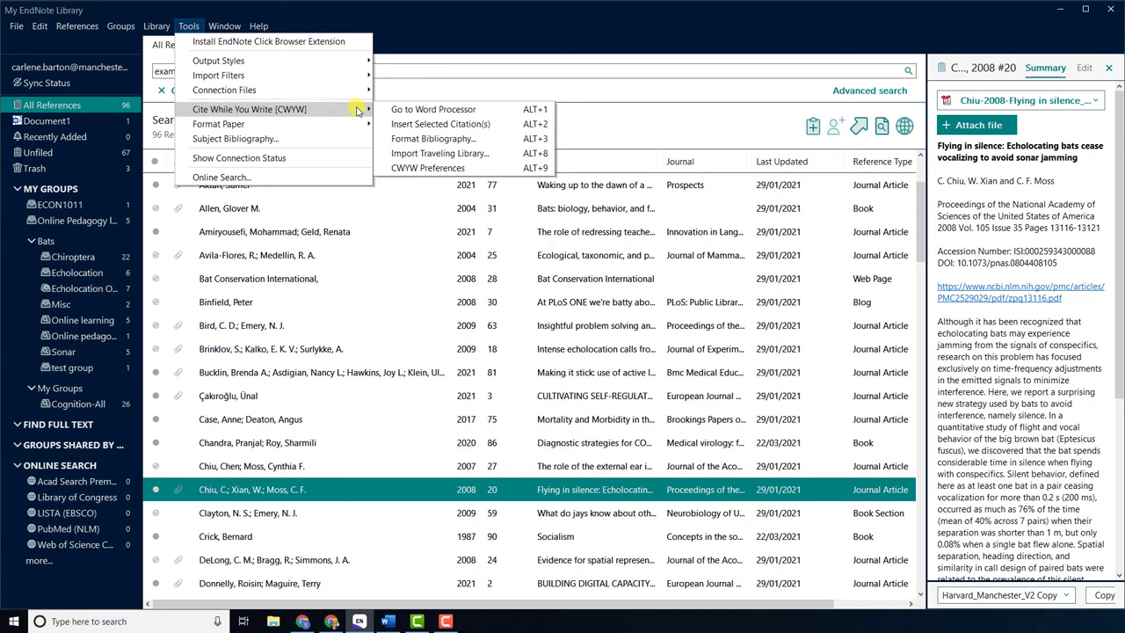
pyautogui.moveTo(453, 123)
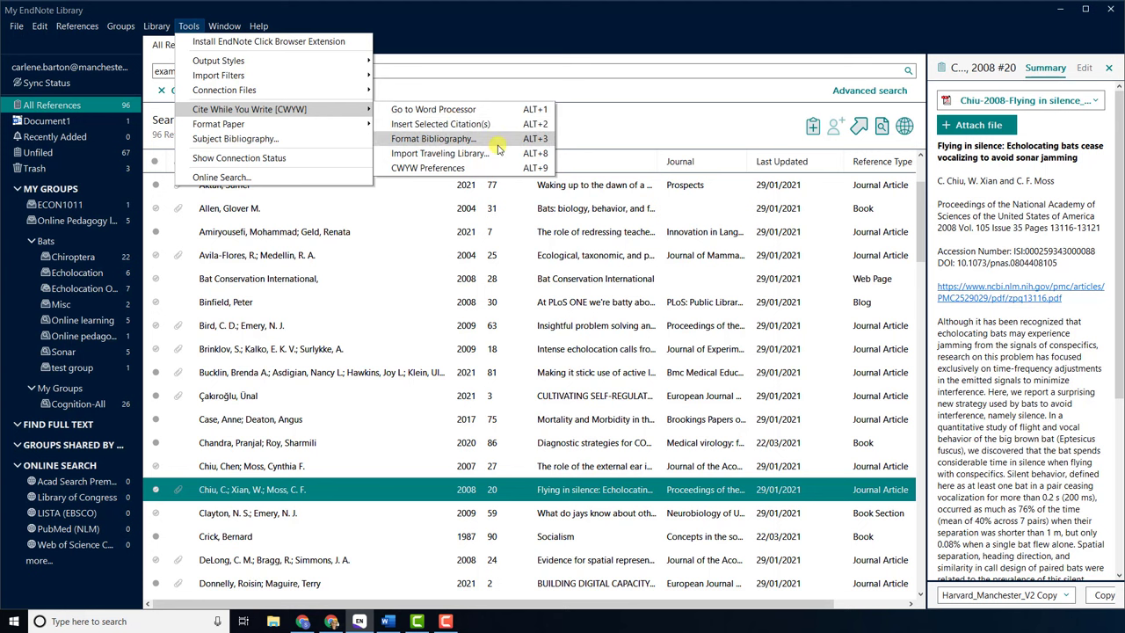
# In Format Bibliography, set the output style for Document1 to MHRA (Author-Date)
pyautogui.click(432, 138)
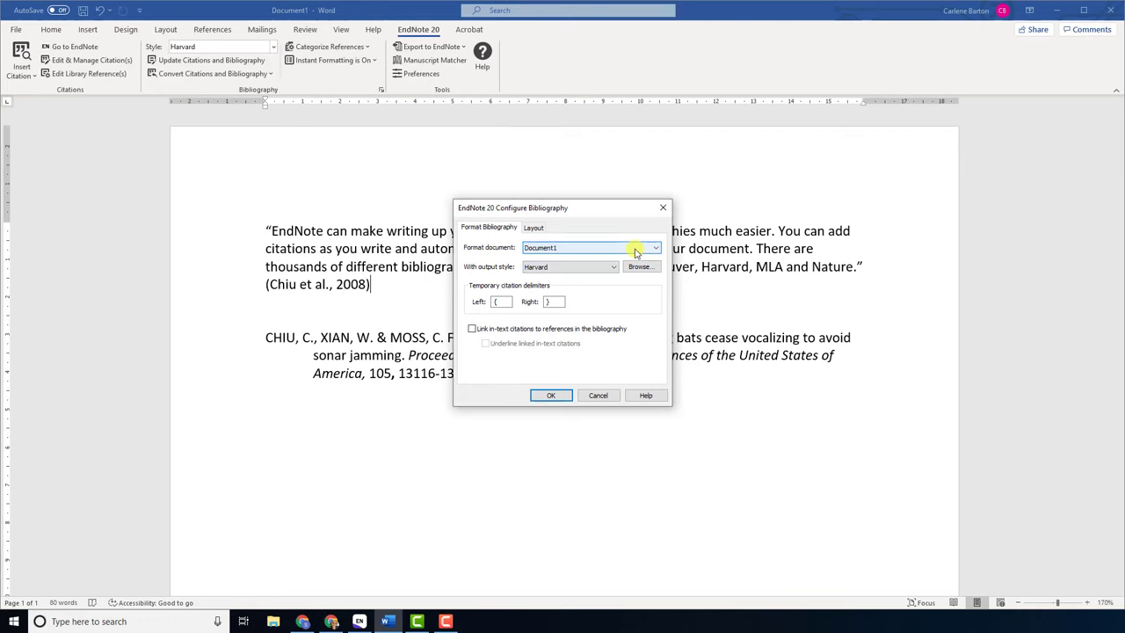
pyautogui.moveTo(475, 277)
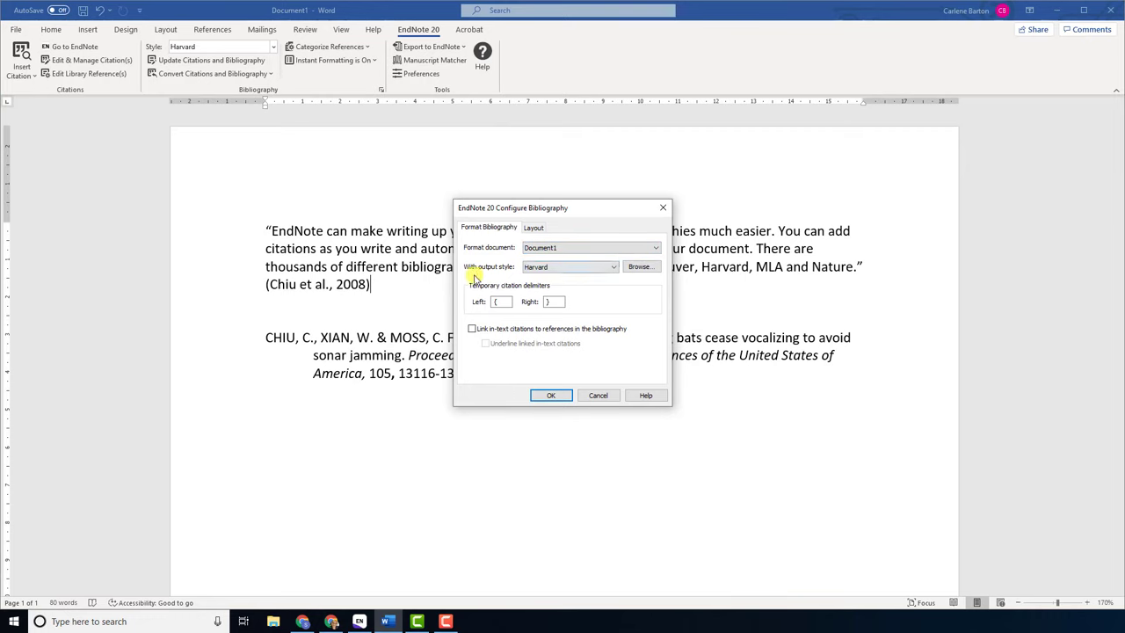
pyautogui.click(613, 267)
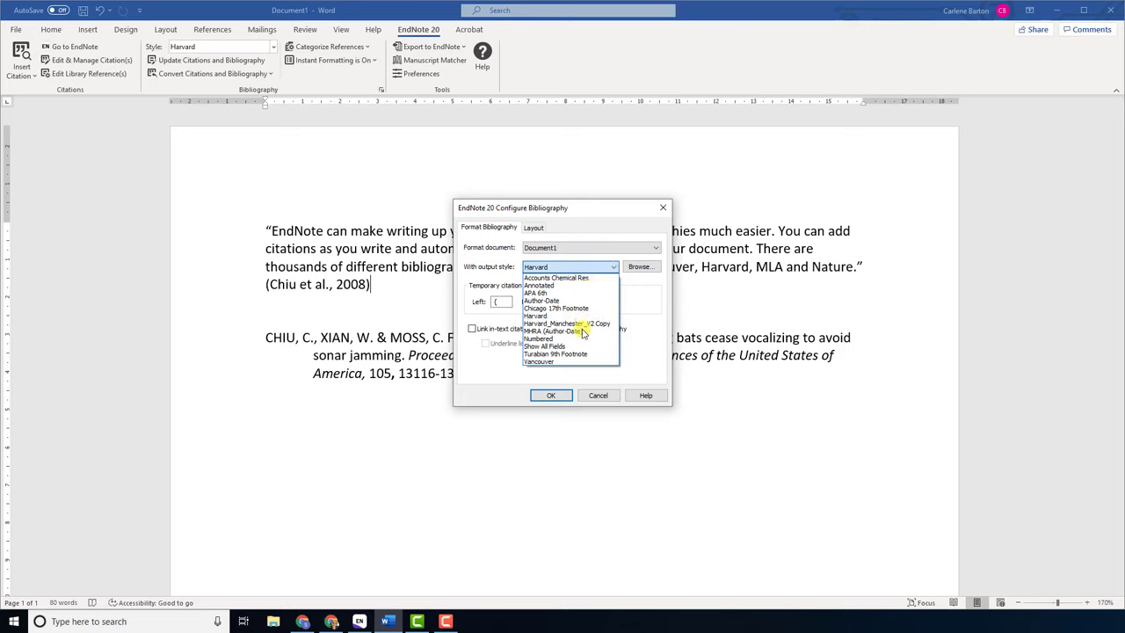
pyautogui.click(556, 331)
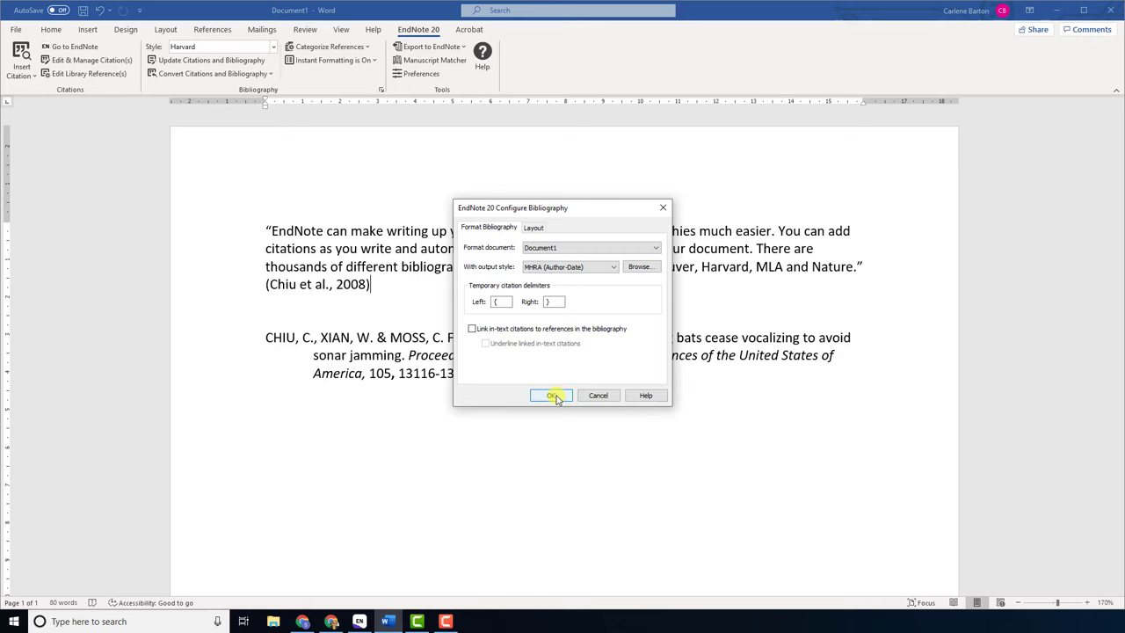
# Confirm the dialog so the citation reads (Chiu, Xian, and Moss 2008)
pyautogui.click(551, 395)
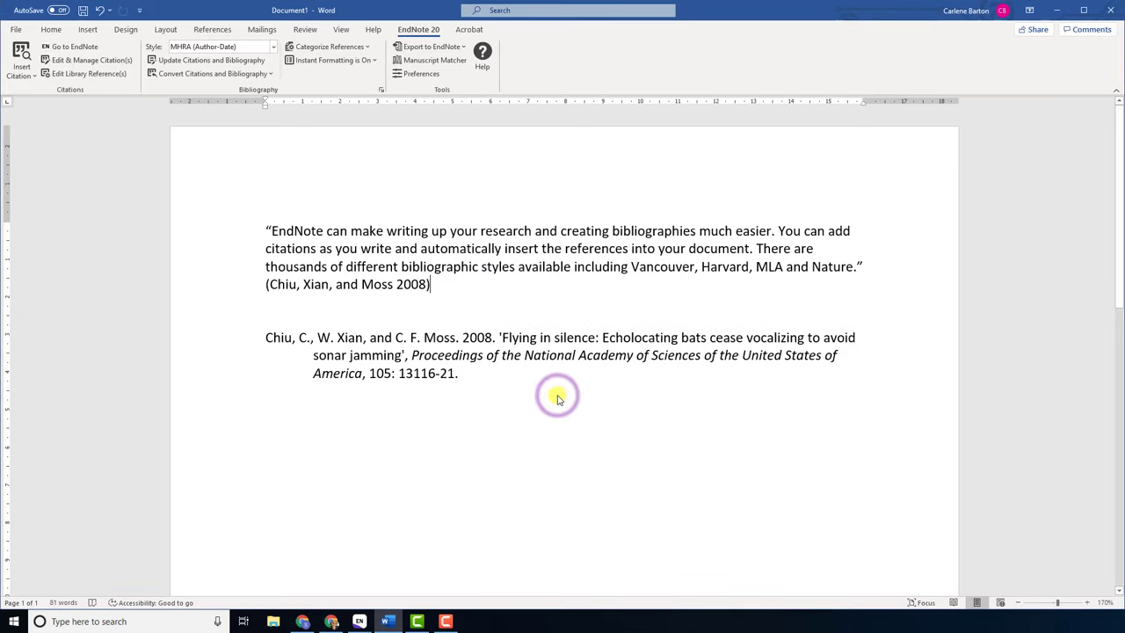
pyautogui.moveTo(239, 363)
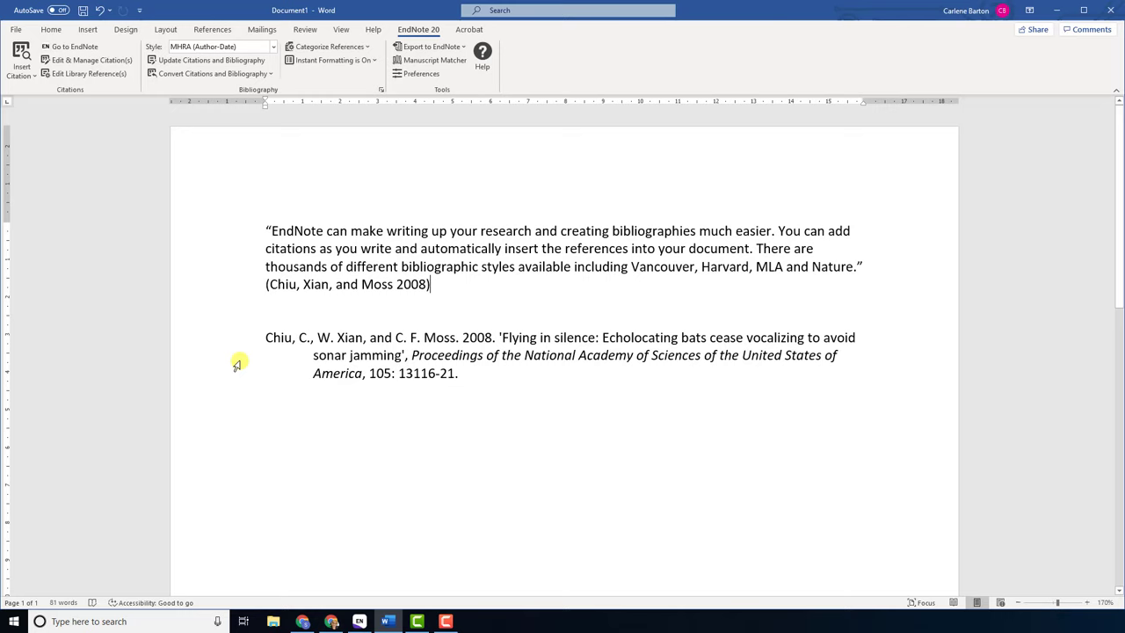
pyautogui.moveTo(220, 270)
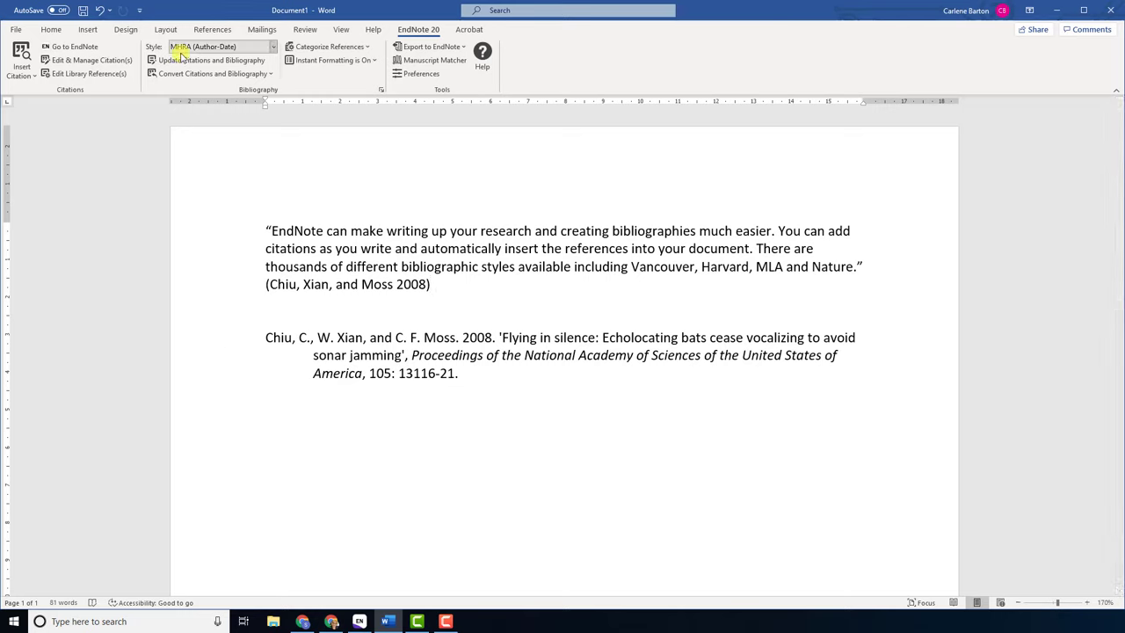
pyautogui.moveTo(203, 256)
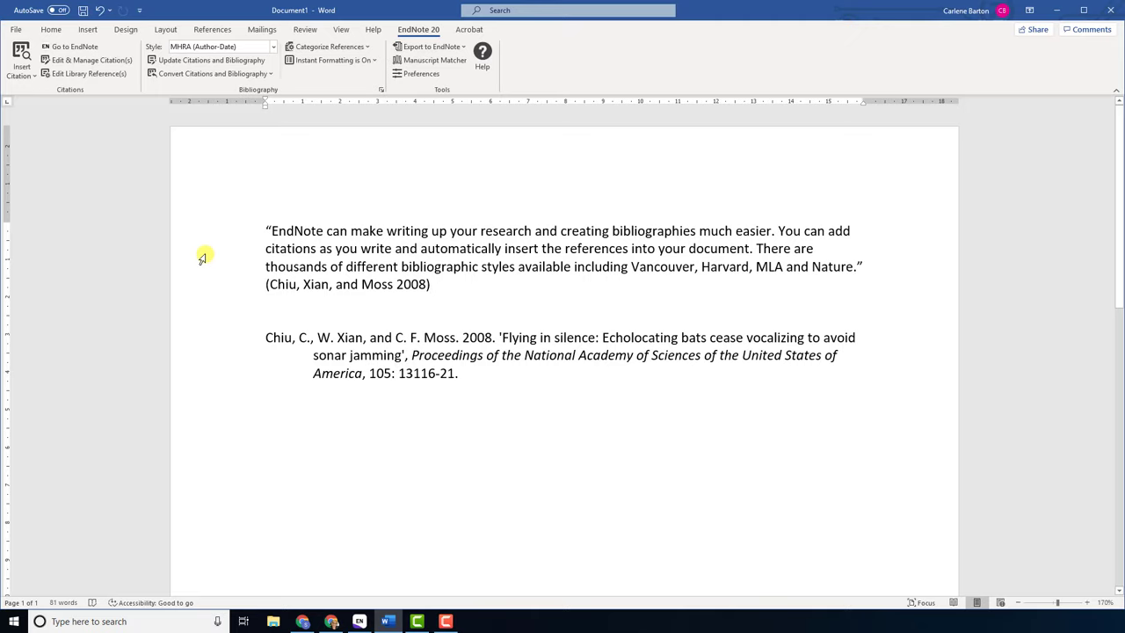